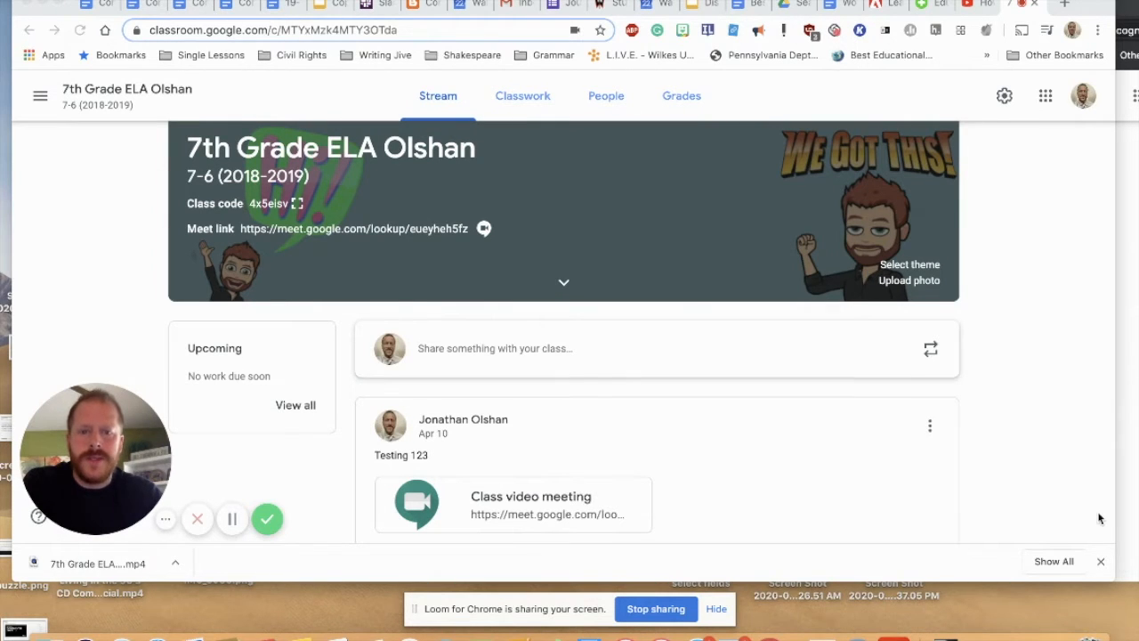
{"action": "mouse_move", "coordinate": [1025, 170]}
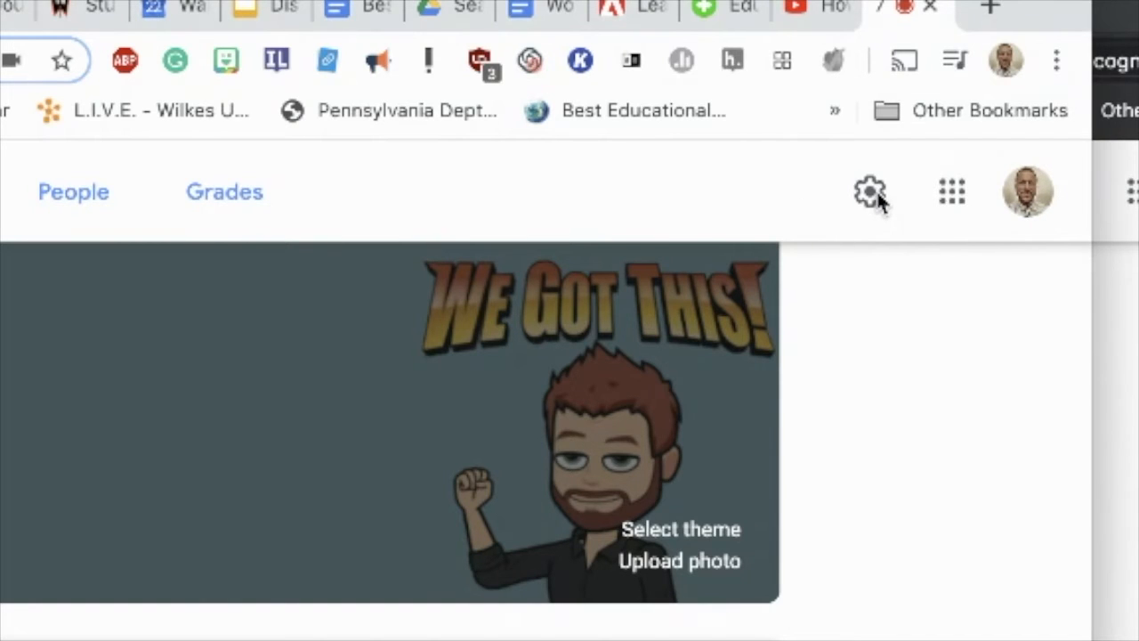
Turn on 'Visible to students' for the class Meet link in General settings
{"action": "left_click", "coordinate": [869, 192]}
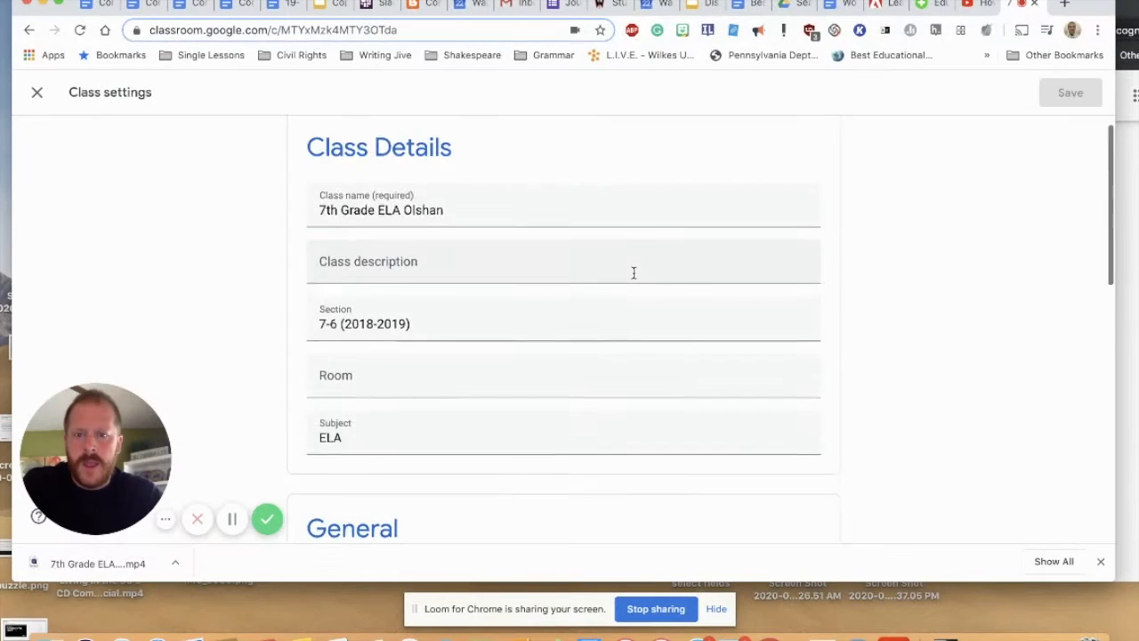
{"action": "scroll", "scroll_direction": "down", "scroll_amount": 3}
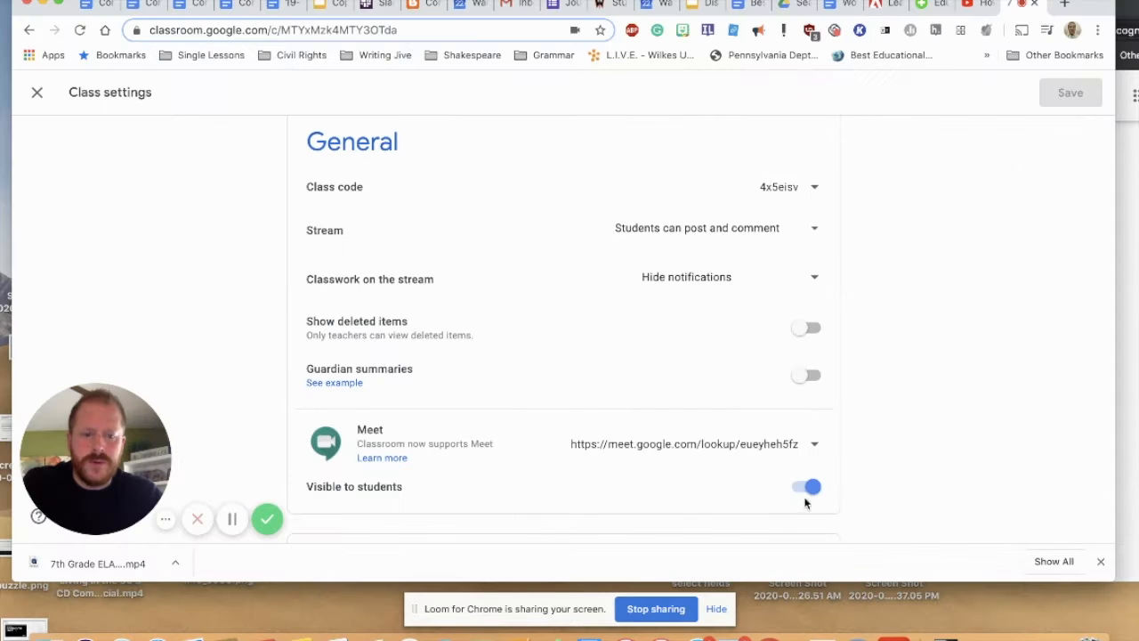
{"action": "mouse_move", "coordinate": [723, 443]}
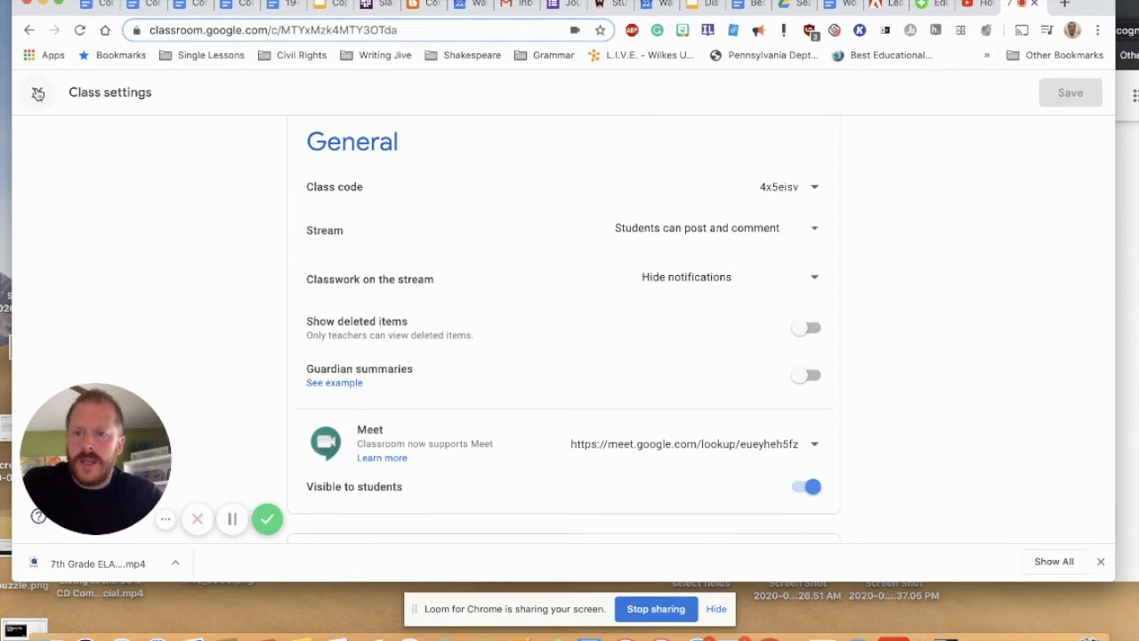
Exit Class settings and check the student's class stream now shows the Meet link
{"action": "left_click", "coordinate": [38, 92]}
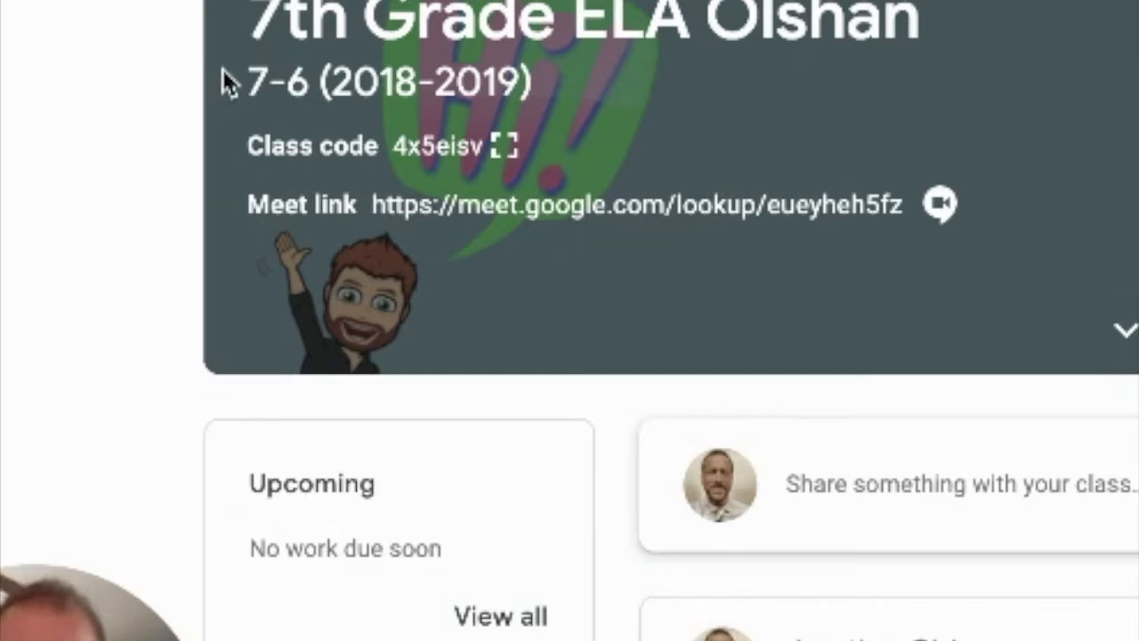
{"action": "mouse_move", "coordinate": [833, 210]}
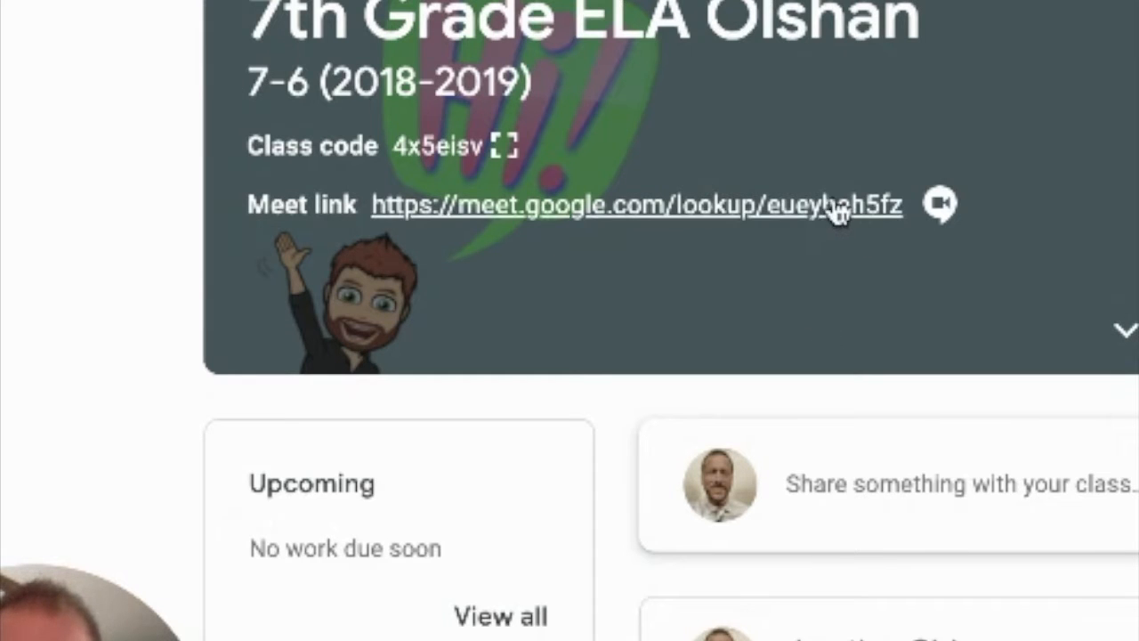
{"action": "mouse_move", "coordinate": [837, 214]}
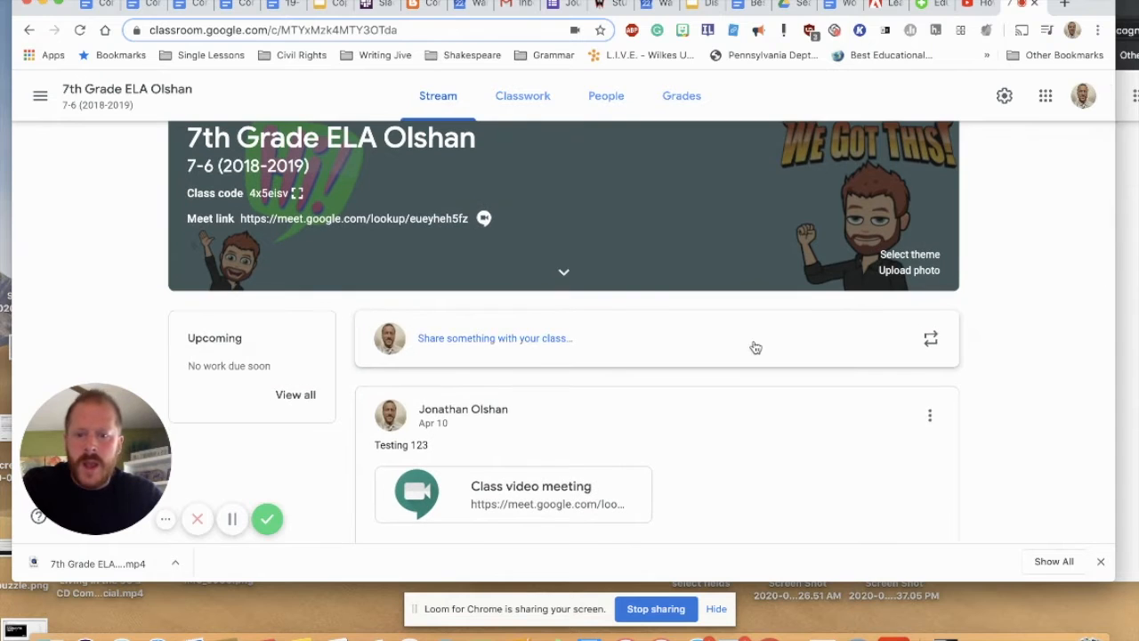
{"action": "scroll", "scroll_direction": "down", "scroll_amount": 3}
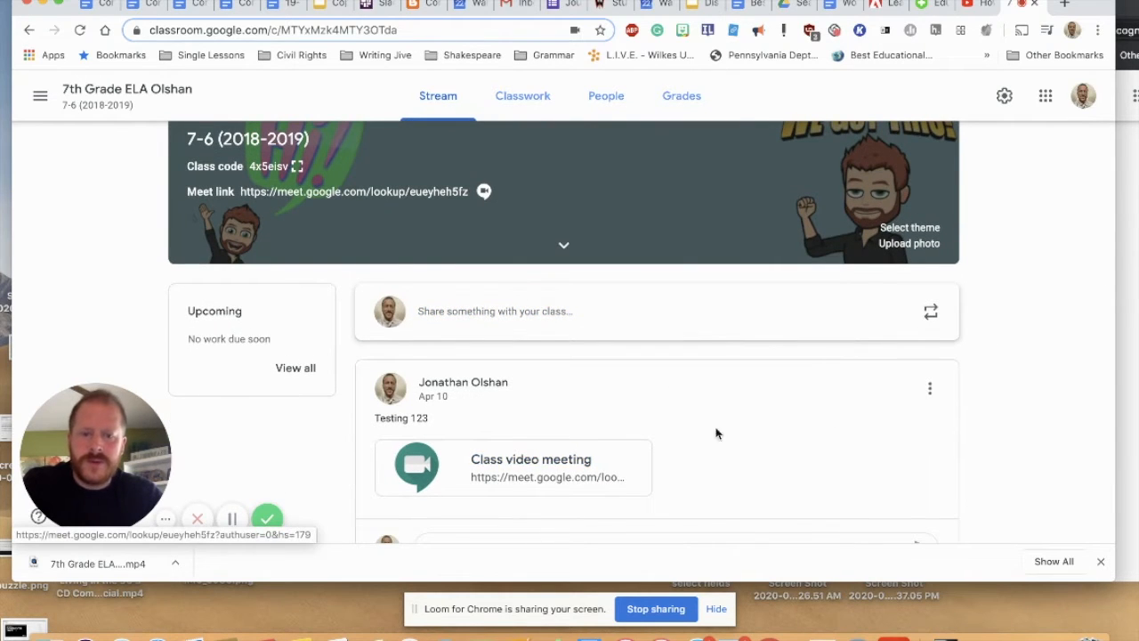
{"action": "scroll", "scroll_direction": "up", "scroll_amount": 3}
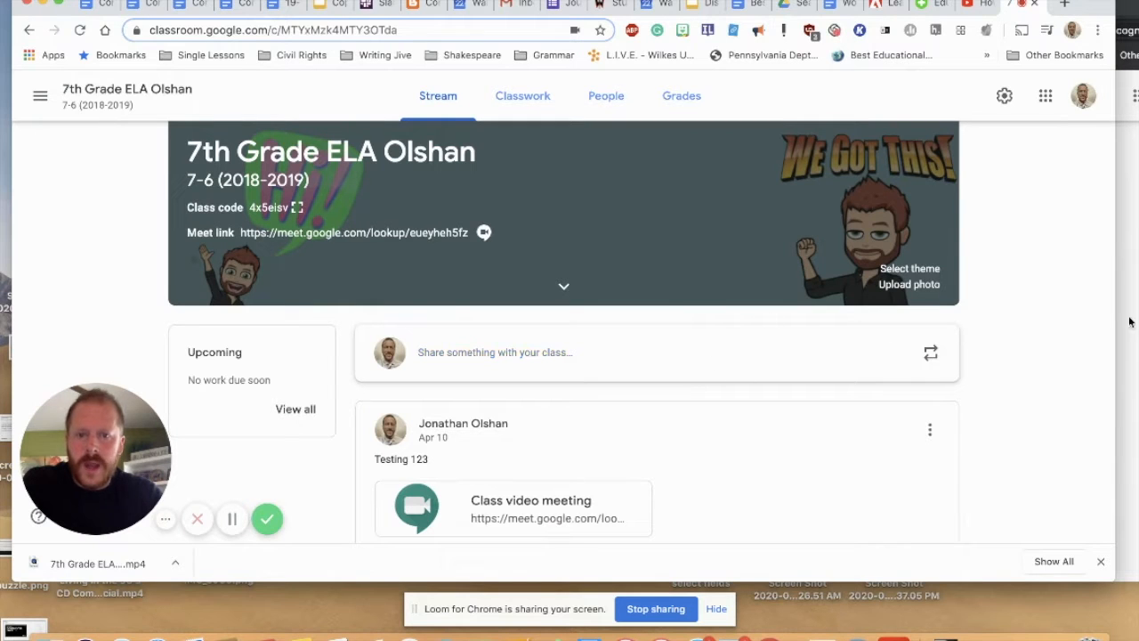
{"action": "mouse_move", "coordinate": [1132, 329]}
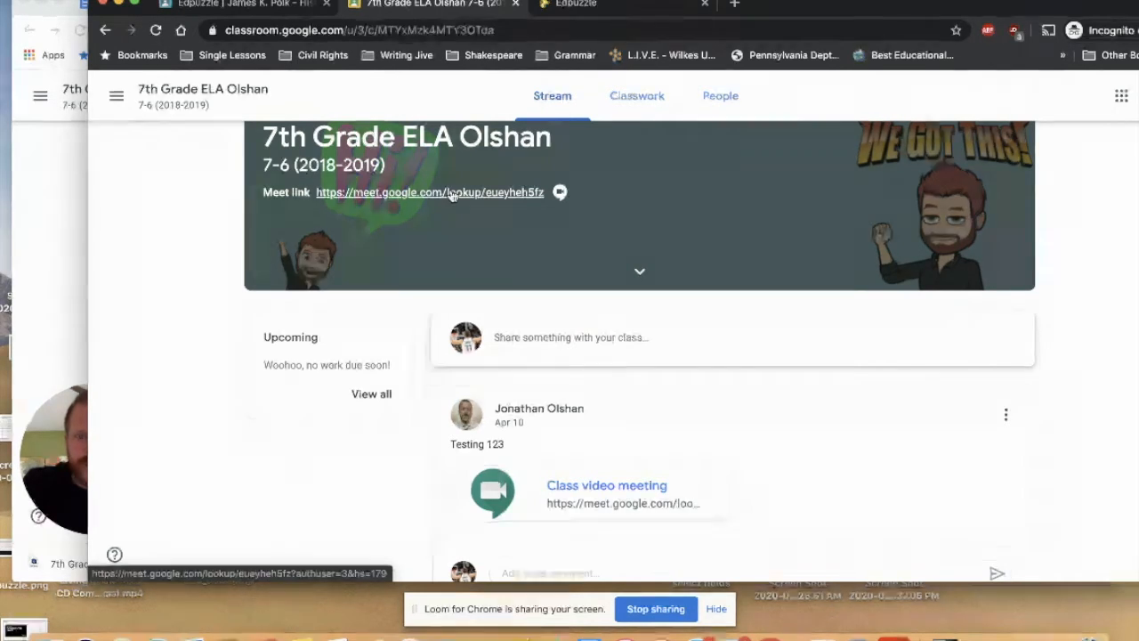
Attempt the class Meet link as a student, get the joining error, and return to Meet home
{"action": "left_click", "coordinate": [431, 192]}
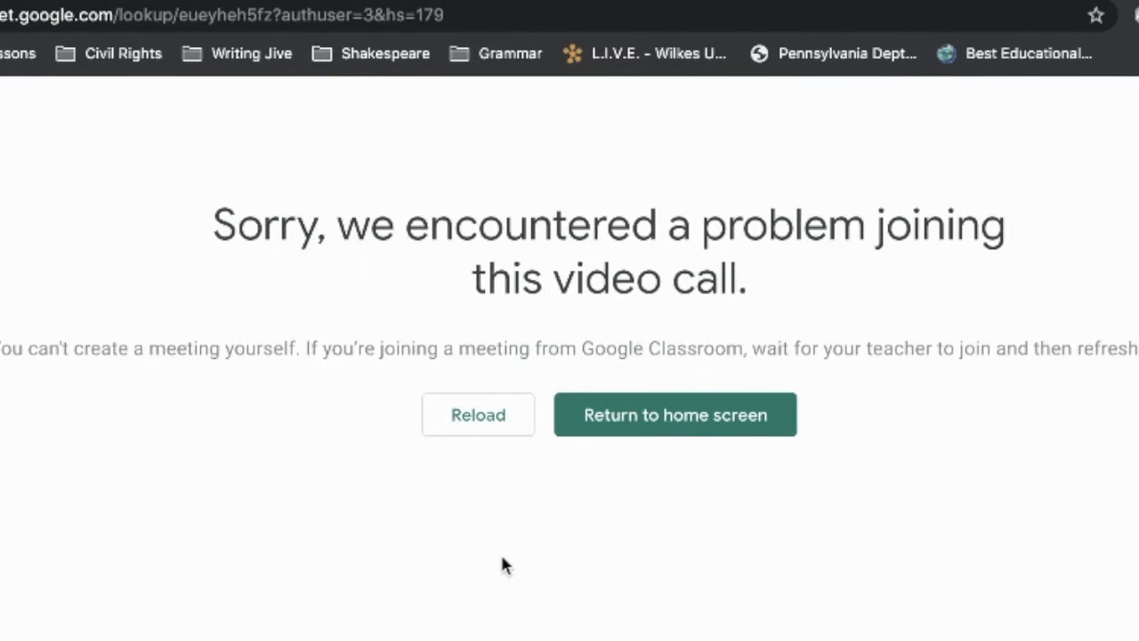
{"action": "mouse_move", "coordinate": [675, 414]}
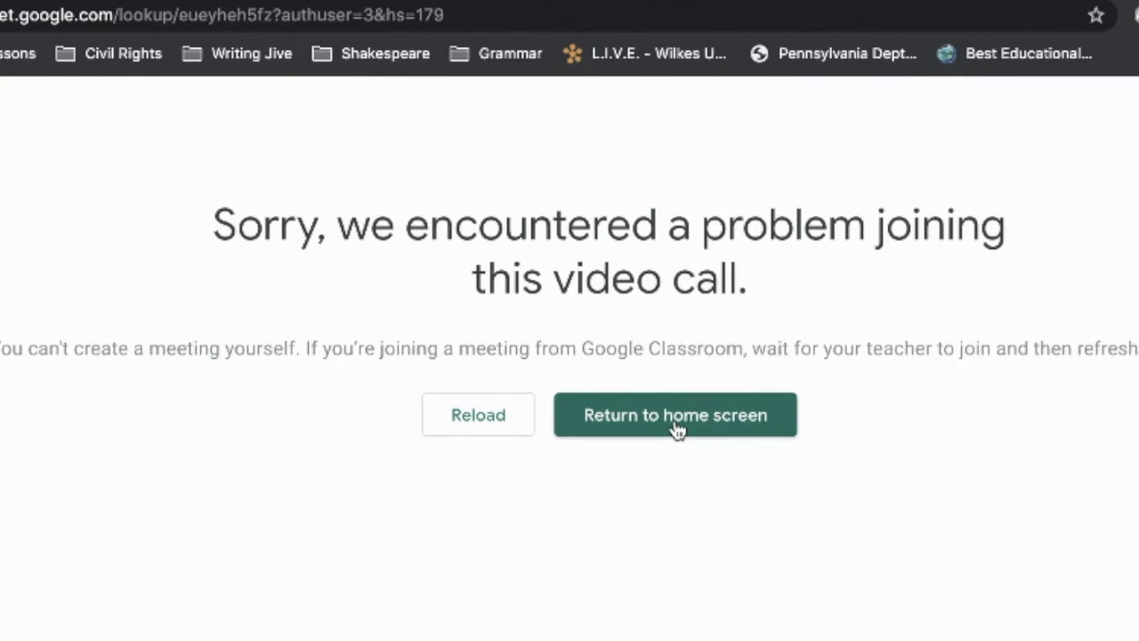
{"action": "left_click", "coordinate": [675, 415]}
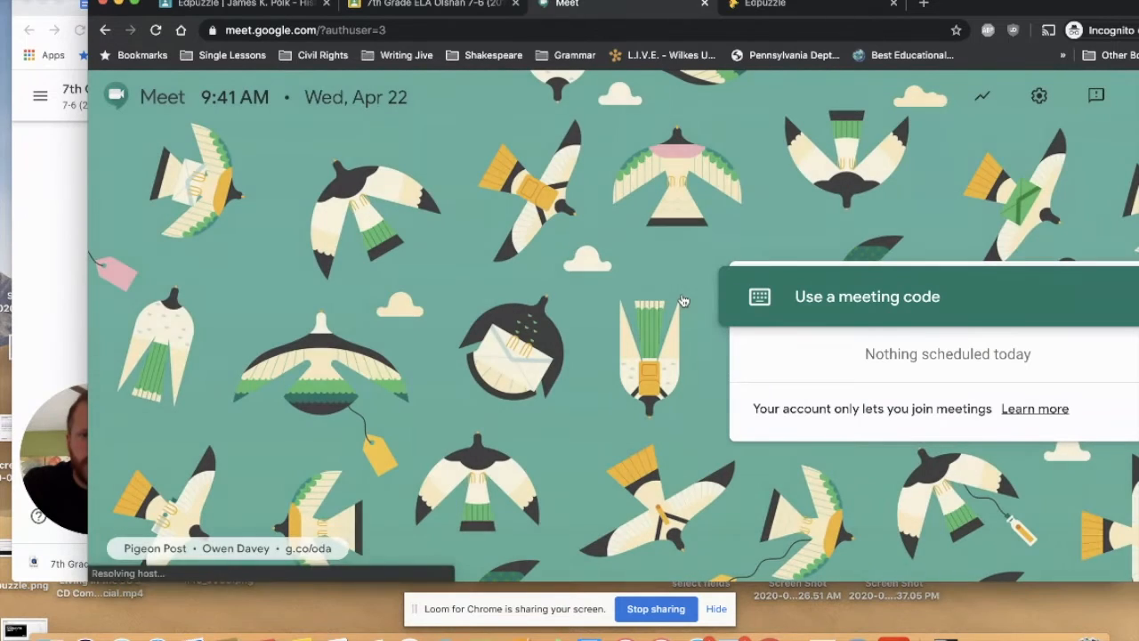
{"action": "left_click", "coordinate": [866, 295]}
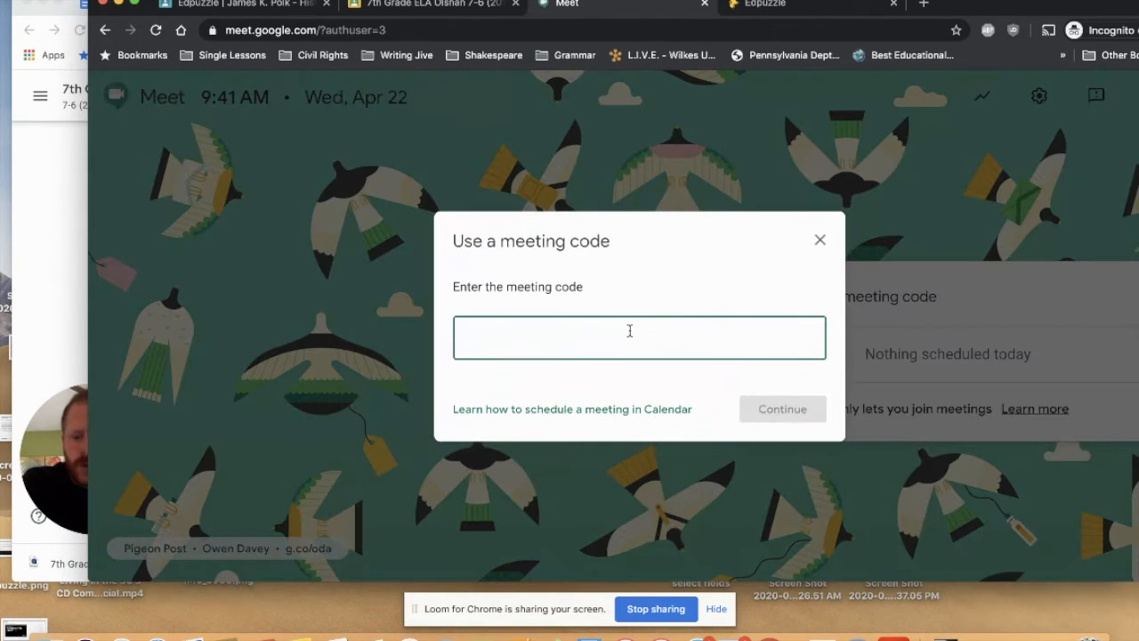
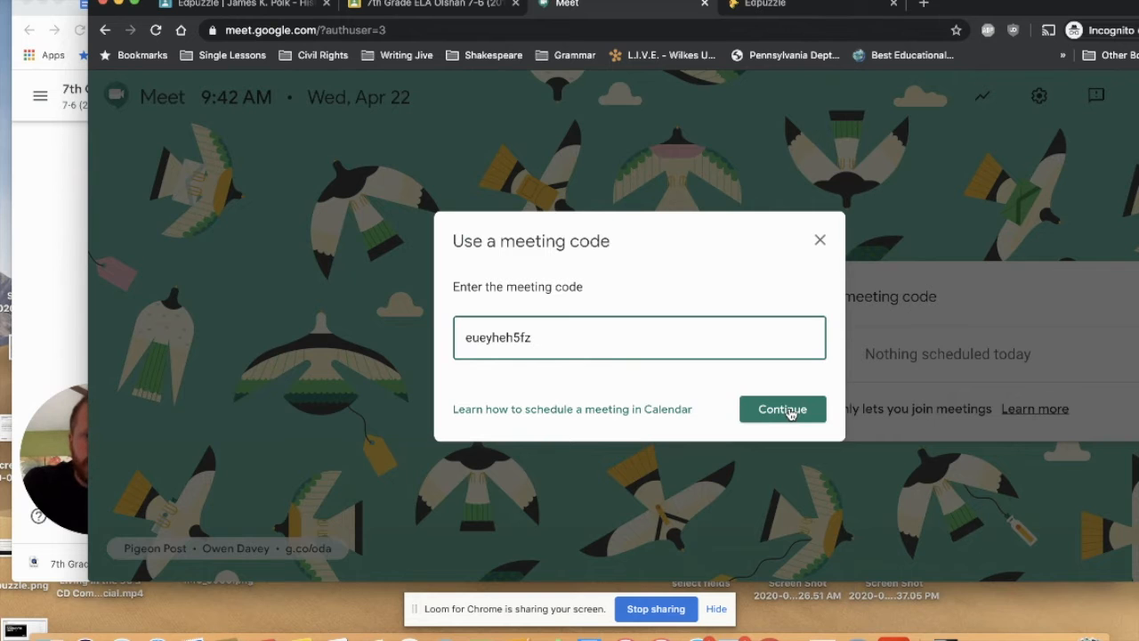
{"action": "left_click", "coordinate": [783, 407]}
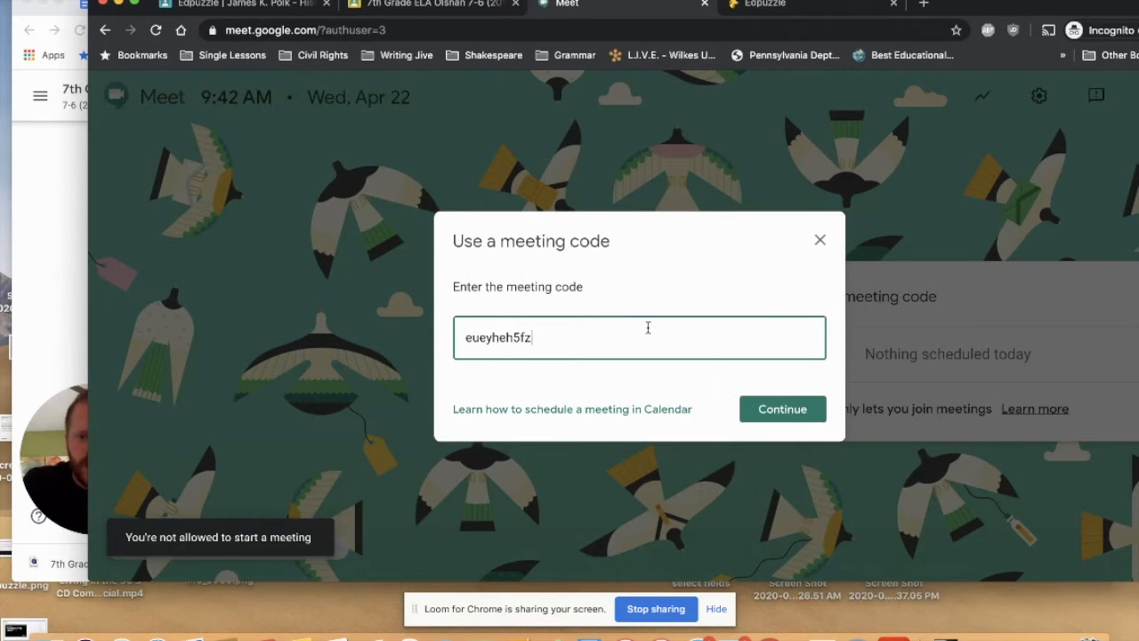
{"action": "left_click", "coordinate": [819, 239]}
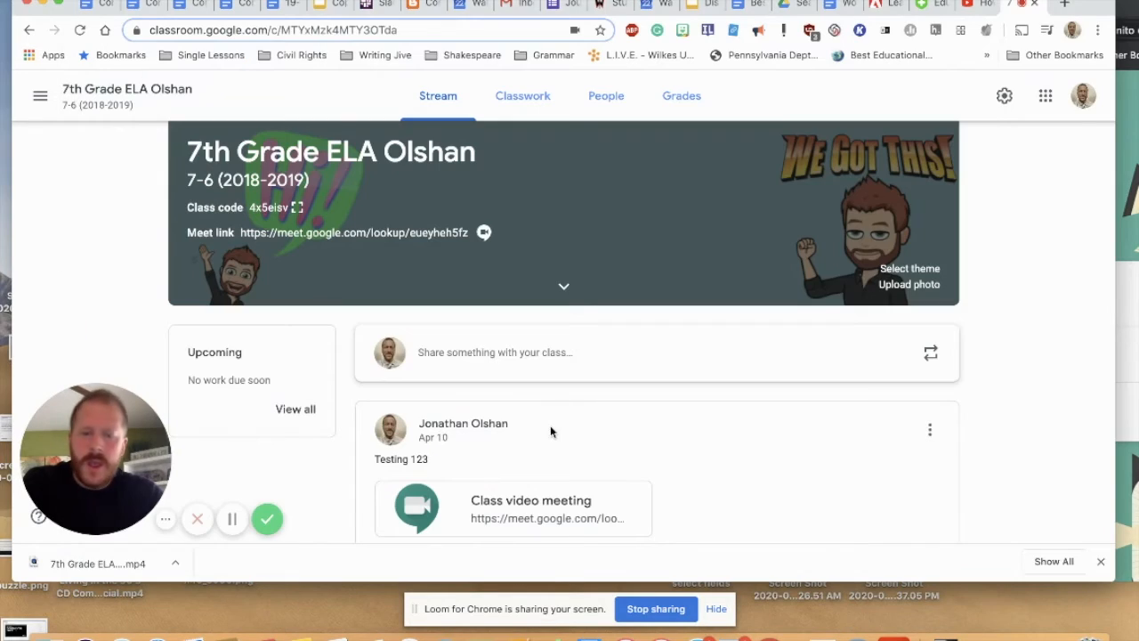
{"action": "mouse_move", "coordinate": [530, 501]}
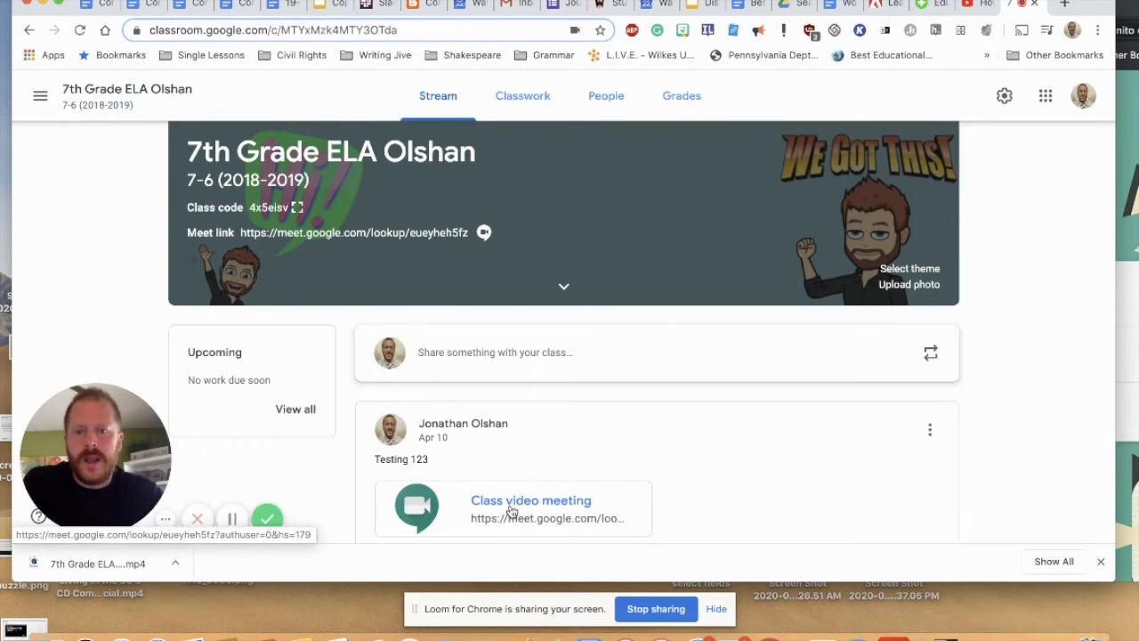
Join the class video meeting as the teacher from the Classroom stream post
{"action": "left_click", "coordinate": [531, 498]}
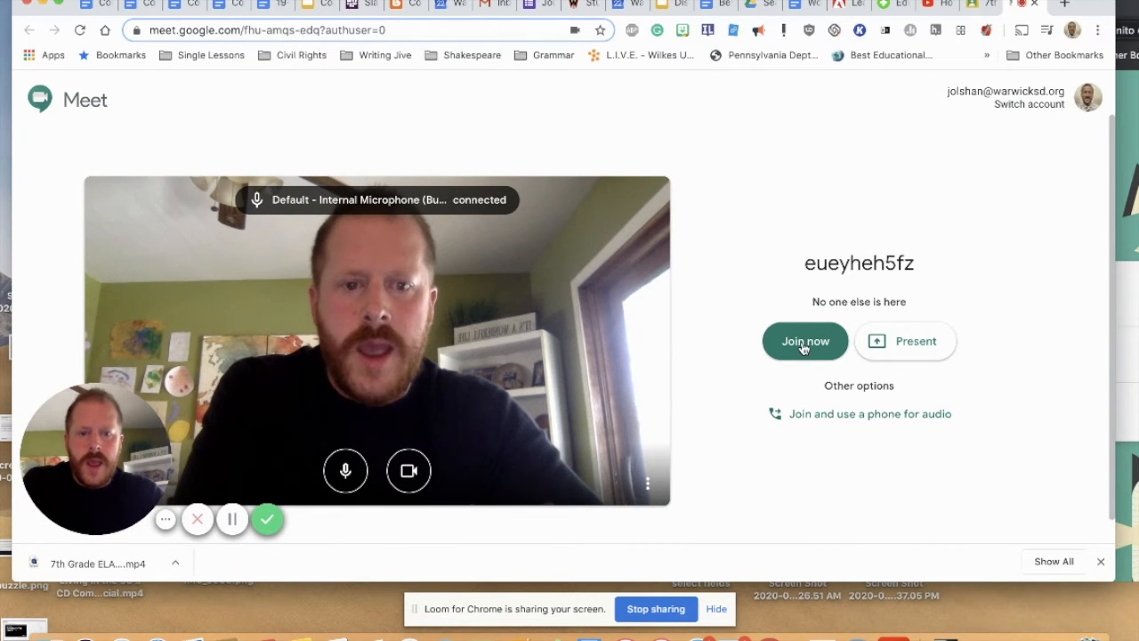
{"action": "left_click", "coordinate": [805, 342]}
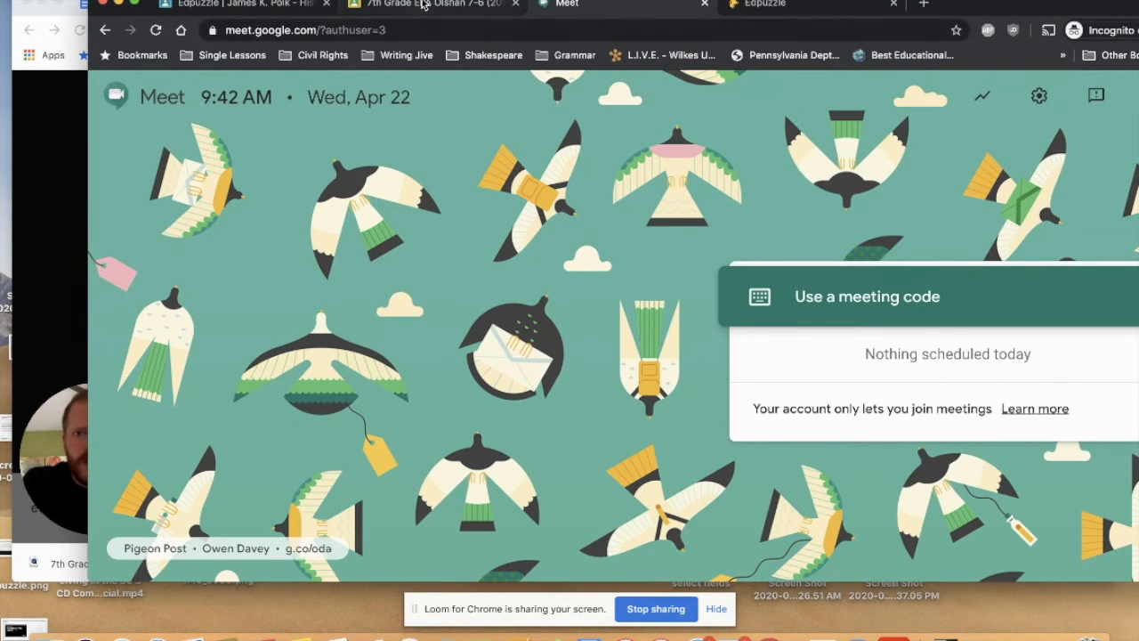
Join the class call as the student now the teacher is in, checking the People panel
{"action": "left_click", "coordinate": [427, 5]}
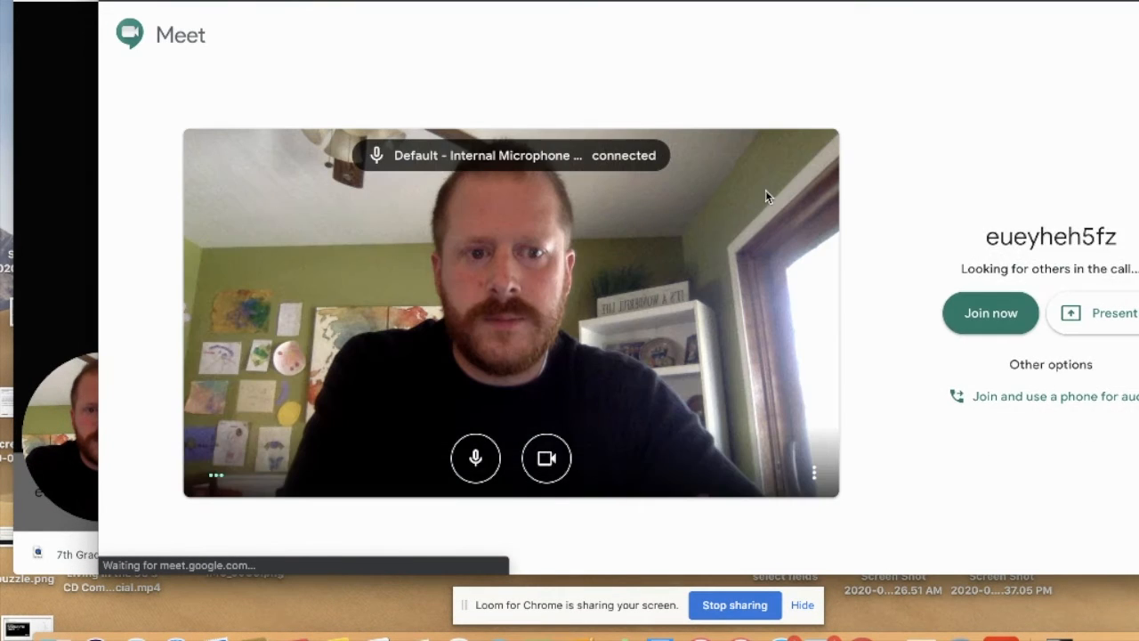
{"action": "mouse_move", "coordinate": [979, 352]}
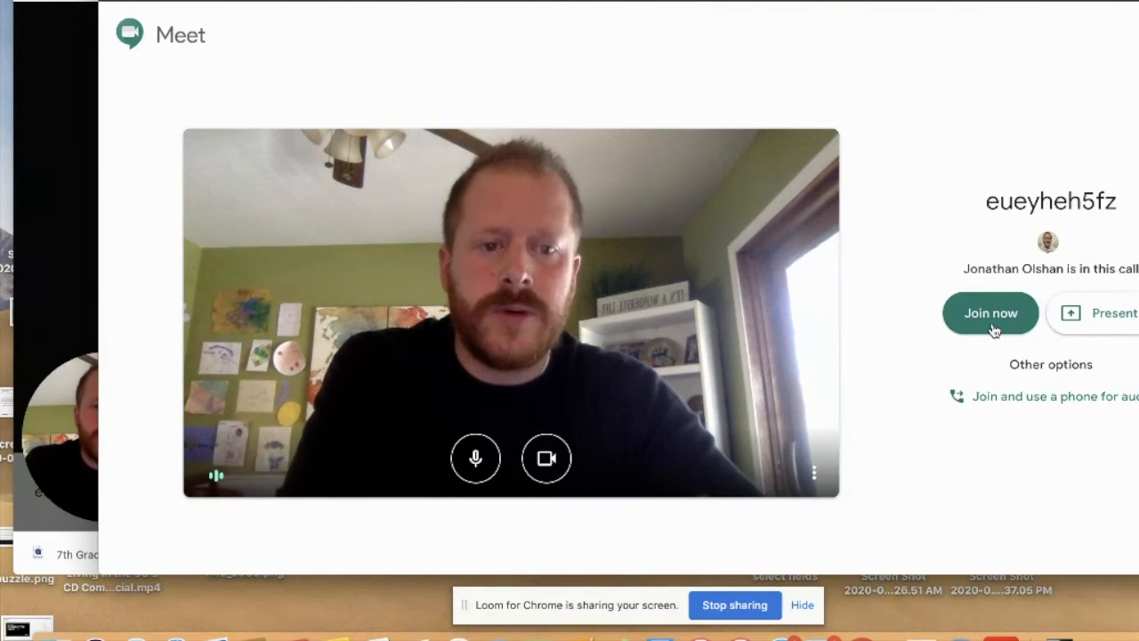
{"action": "left_click", "coordinate": [989, 313]}
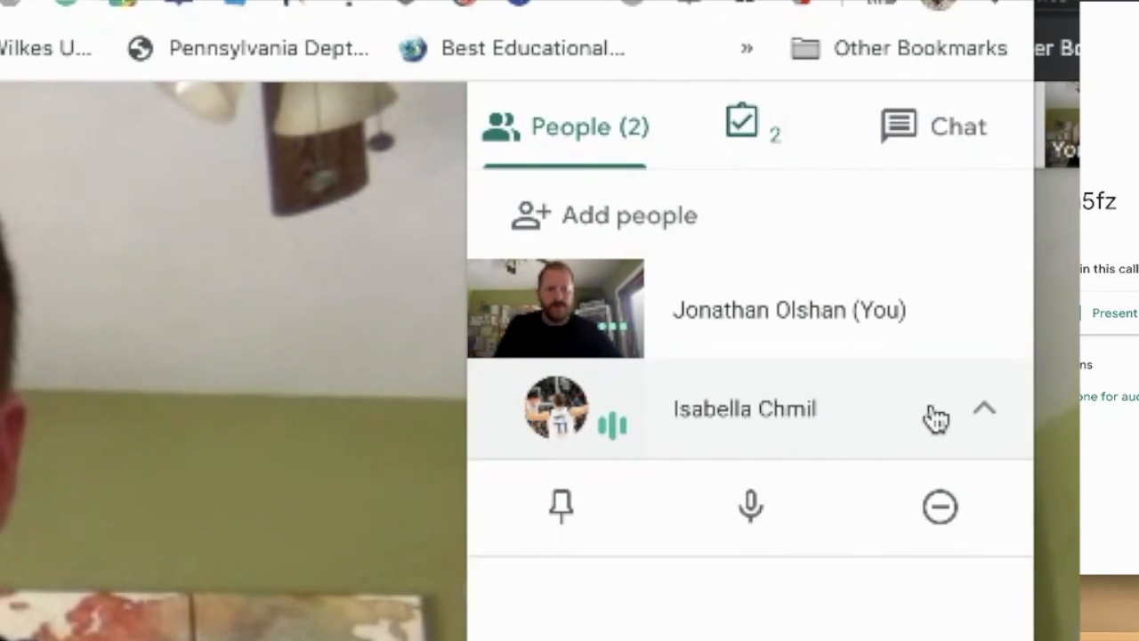
{"action": "left_click", "coordinate": [982, 409]}
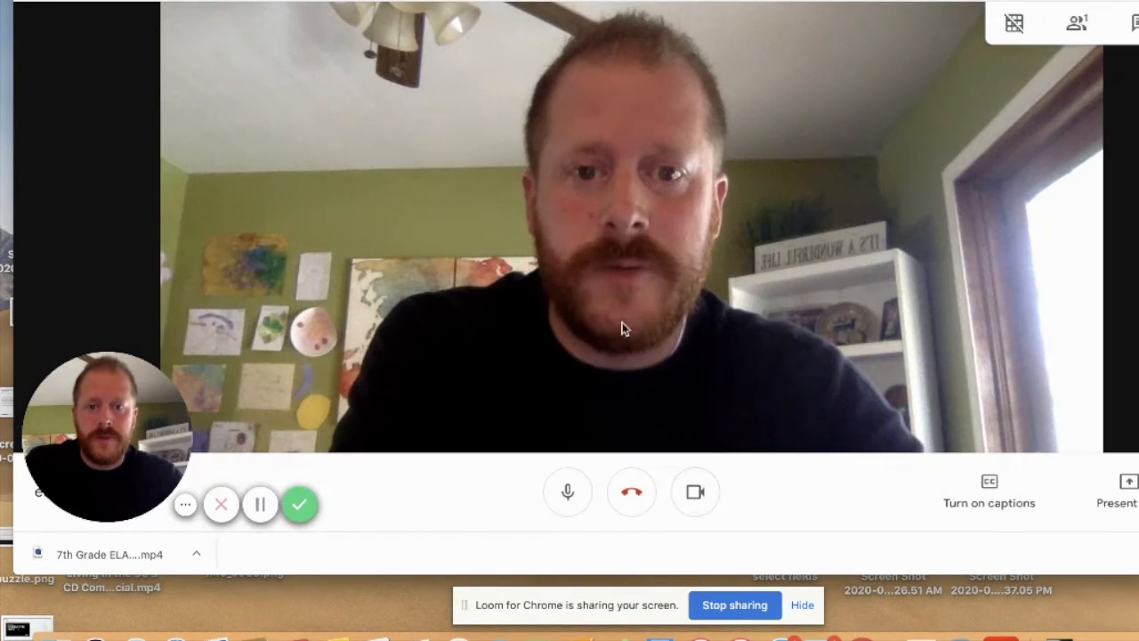
{"action": "mouse_move", "coordinate": [632, 491]}
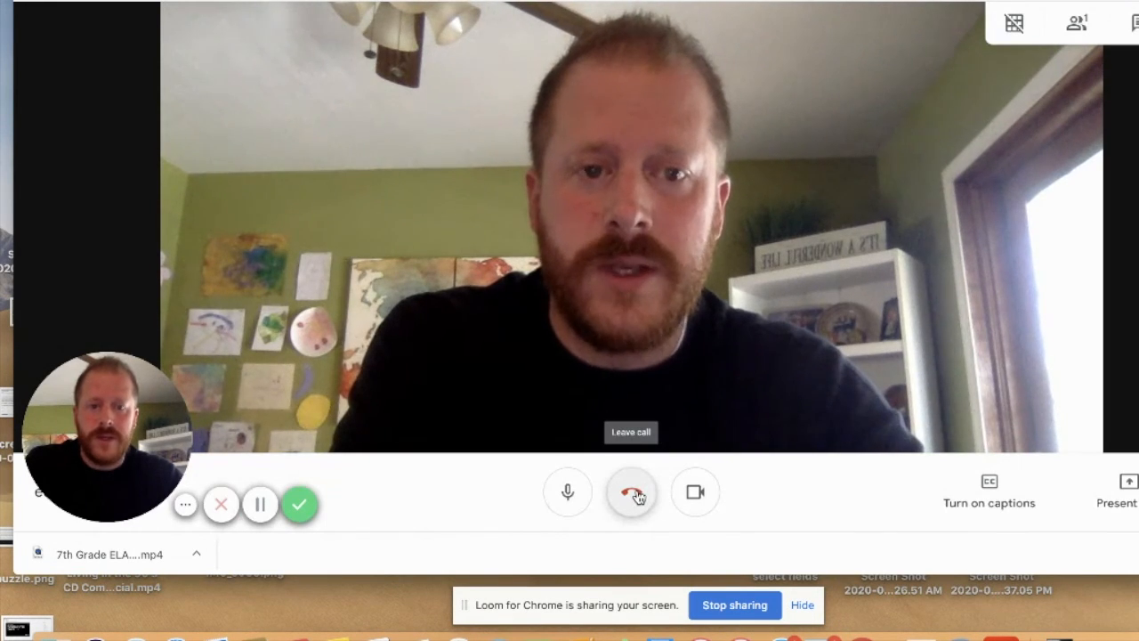
Leave the call as the student, return to Meet home, and close the Meet tab
{"action": "left_click", "coordinate": [630, 491]}
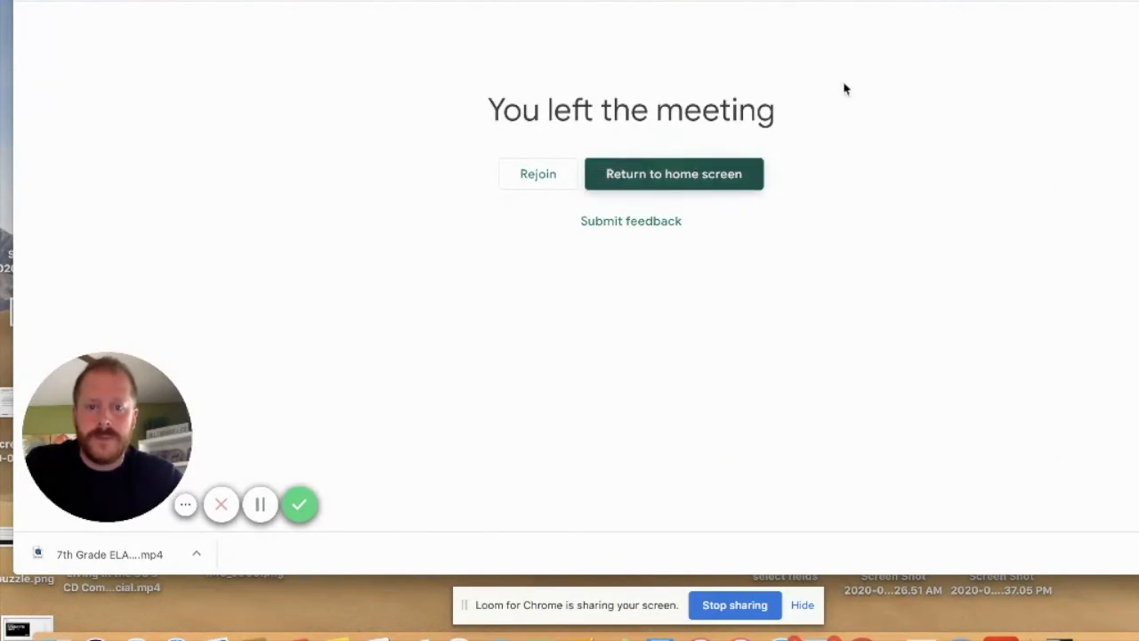
{"action": "left_click", "coordinate": [673, 175]}
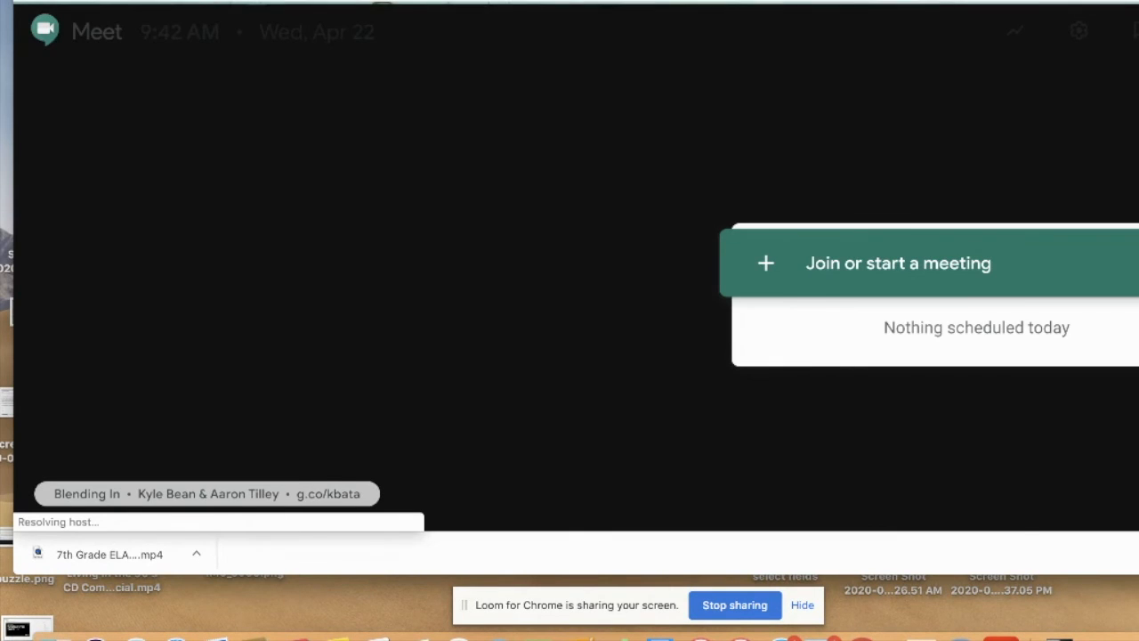
{"action": "left_click", "coordinate": [897, 263]}
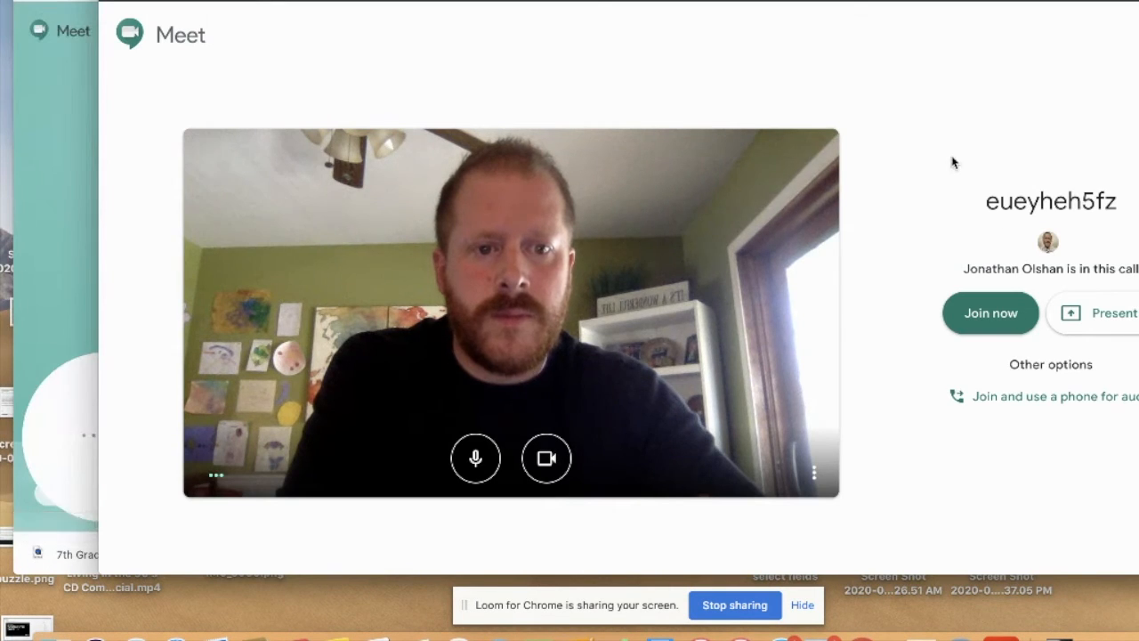
{"action": "left_click", "coordinate": [445, 34]}
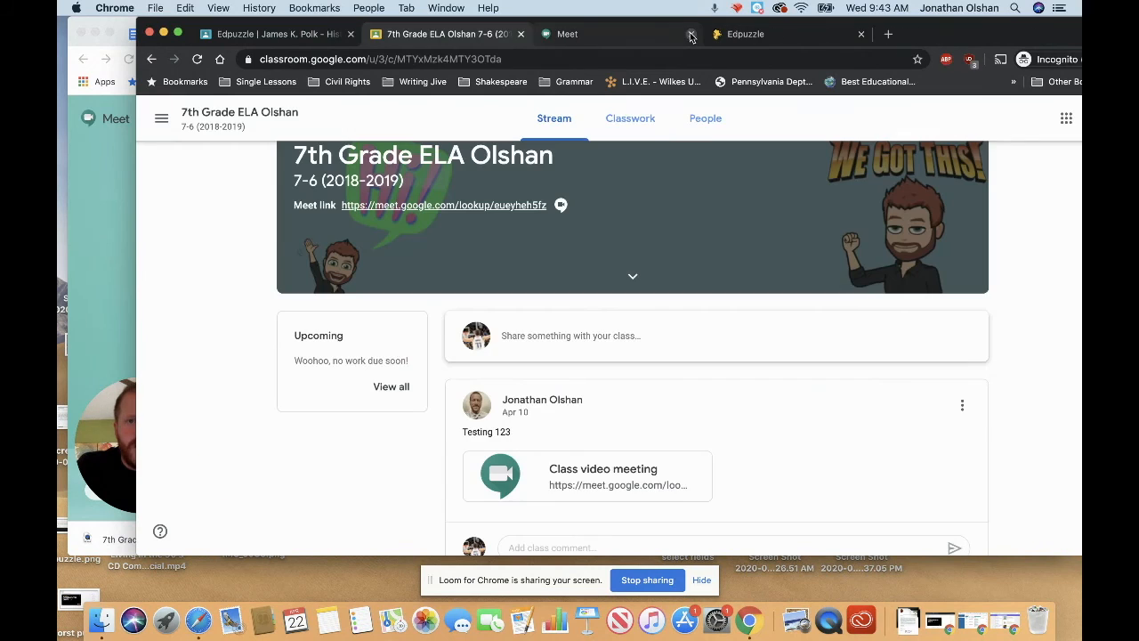
{"action": "left_click", "coordinate": [693, 34]}
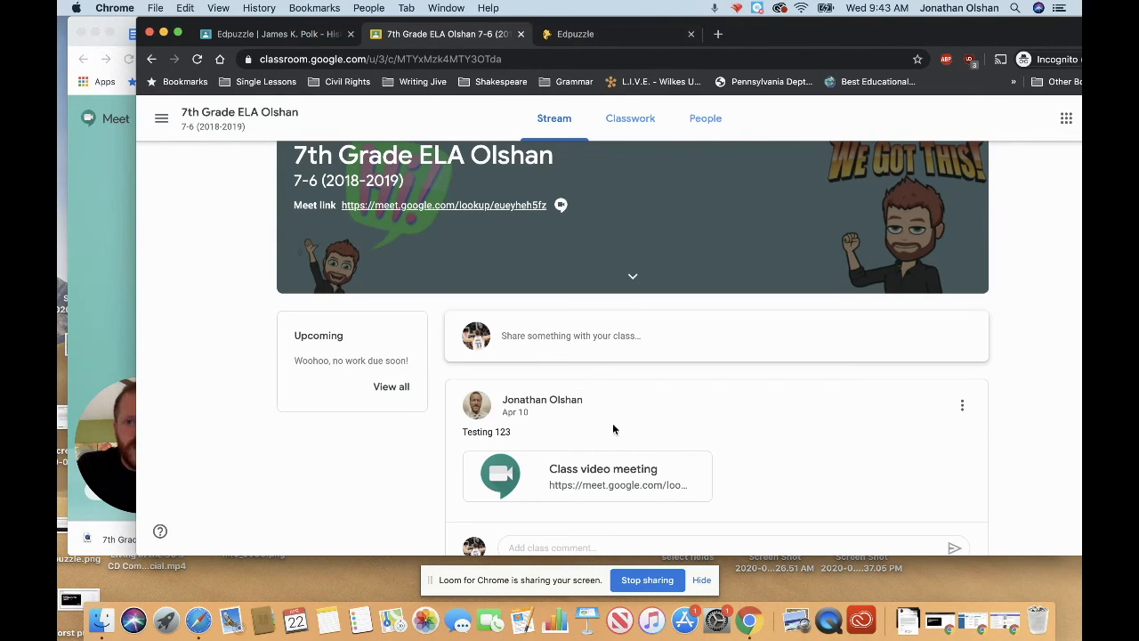
{"action": "mouse_move", "coordinate": [463, 214]}
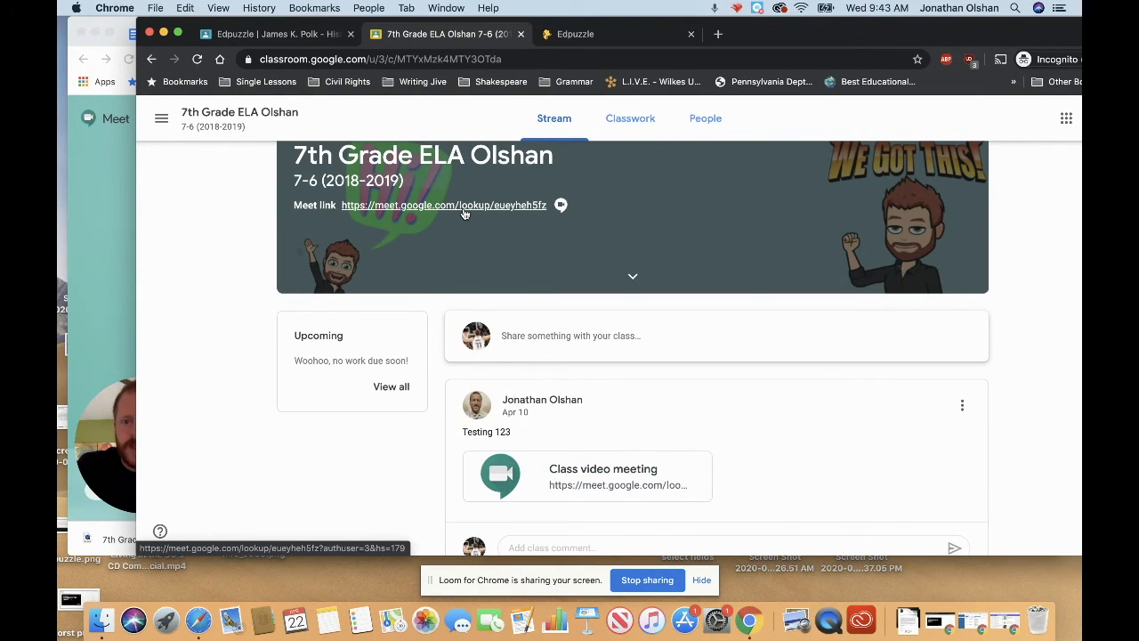
Retry the class Meet link as the student, see 'You can't join this video call', and leave
{"action": "left_click", "coordinate": [445, 206]}
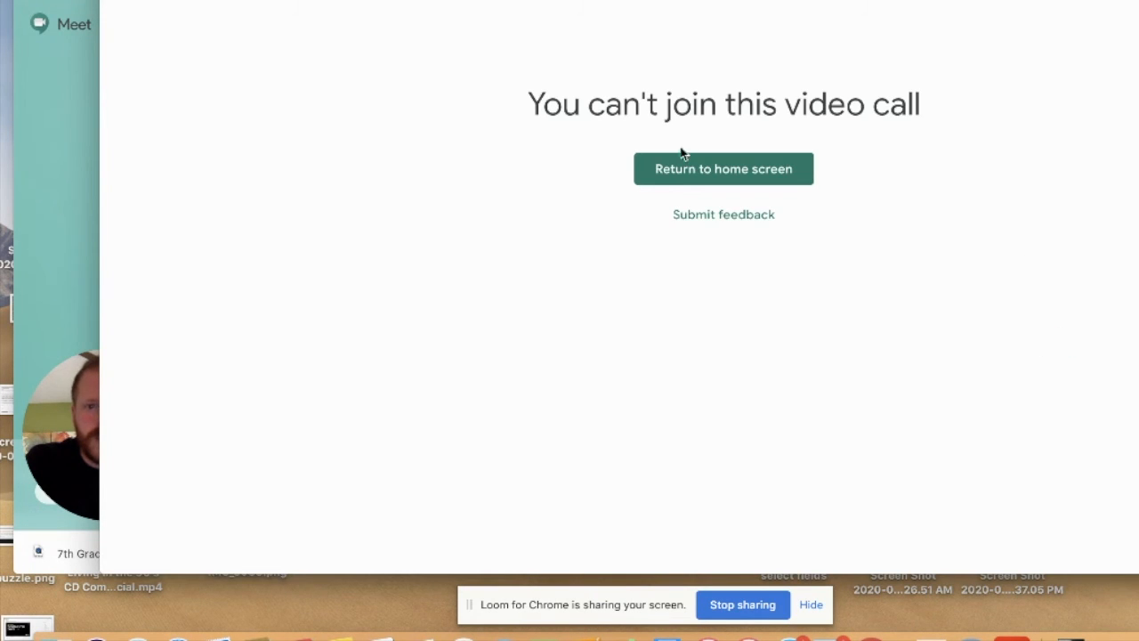
{"action": "left_click", "coordinate": [723, 168]}
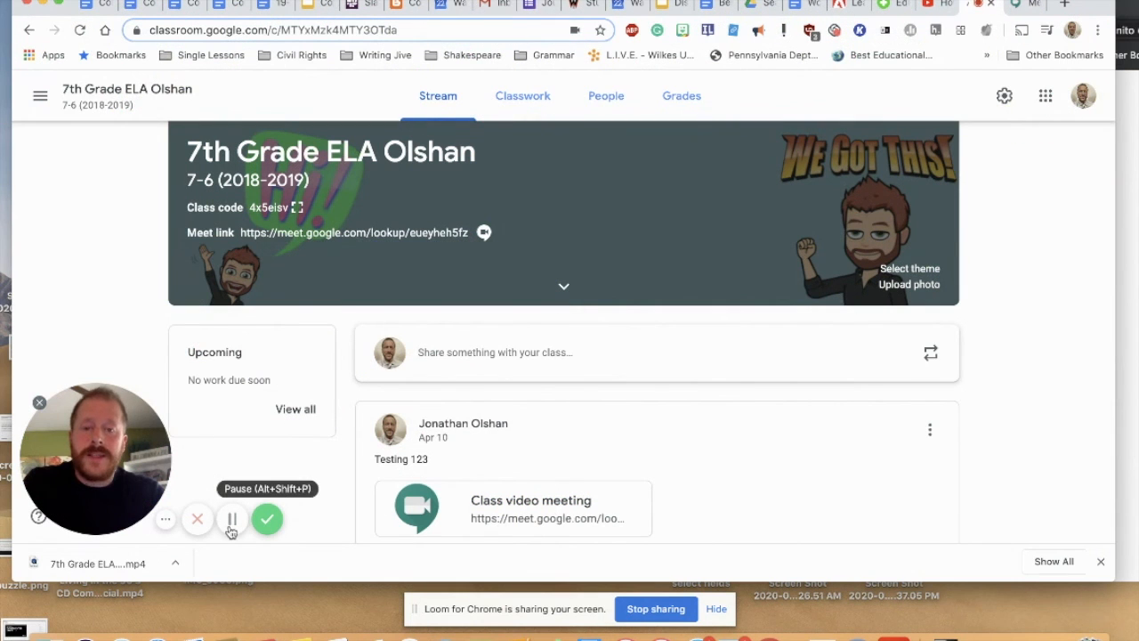
{"action": "mouse_move", "coordinate": [993, 445]}
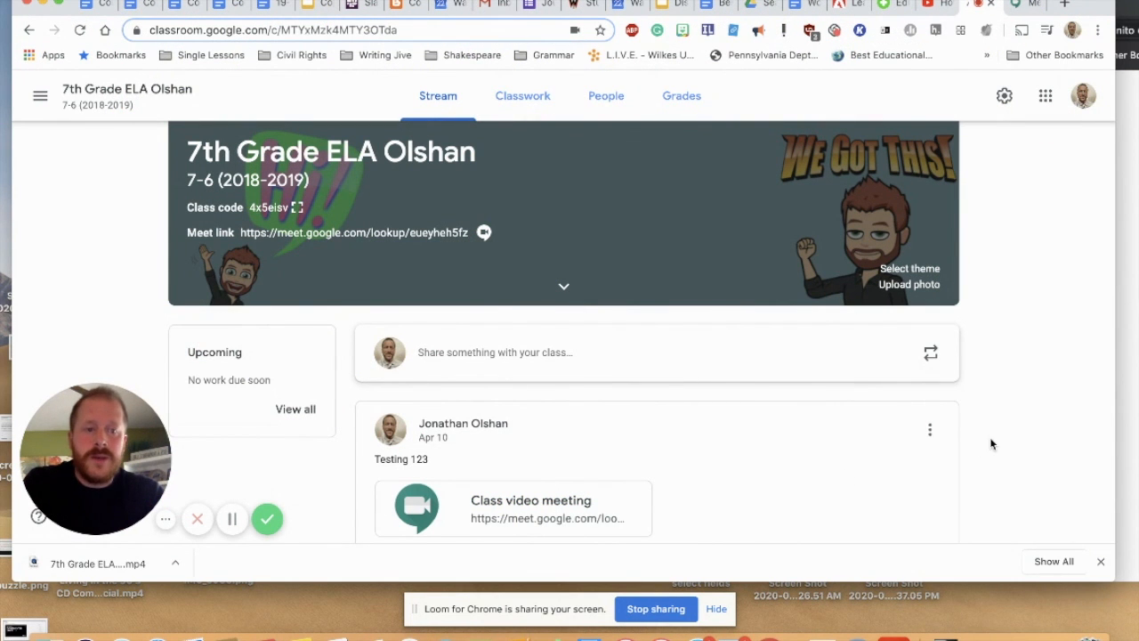